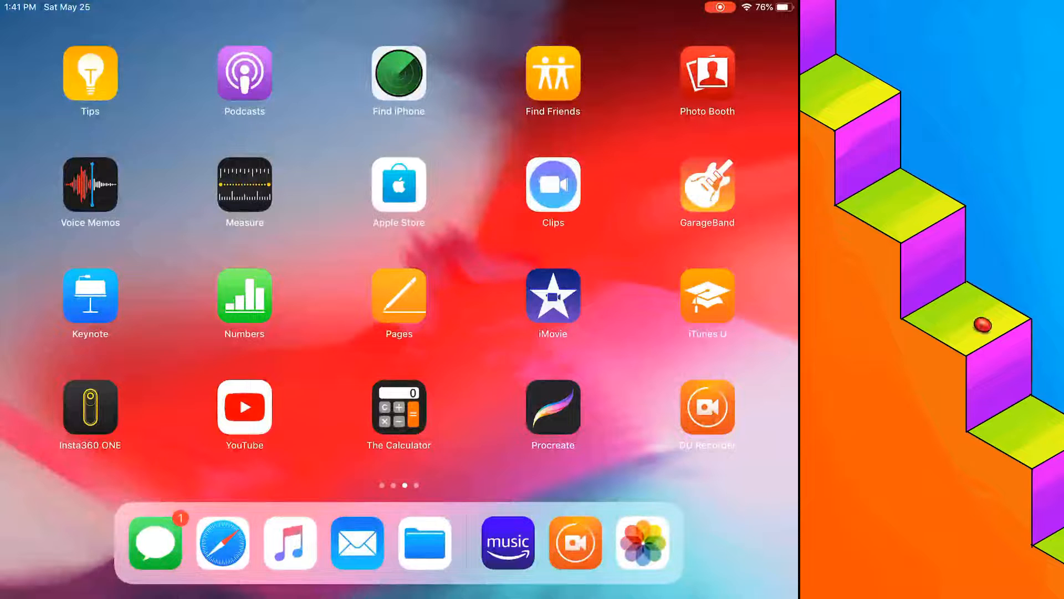
# Step: Launch Procreate from the Home Screen, landing on the 360° letters artwork
pyautogui.click(553, 407)
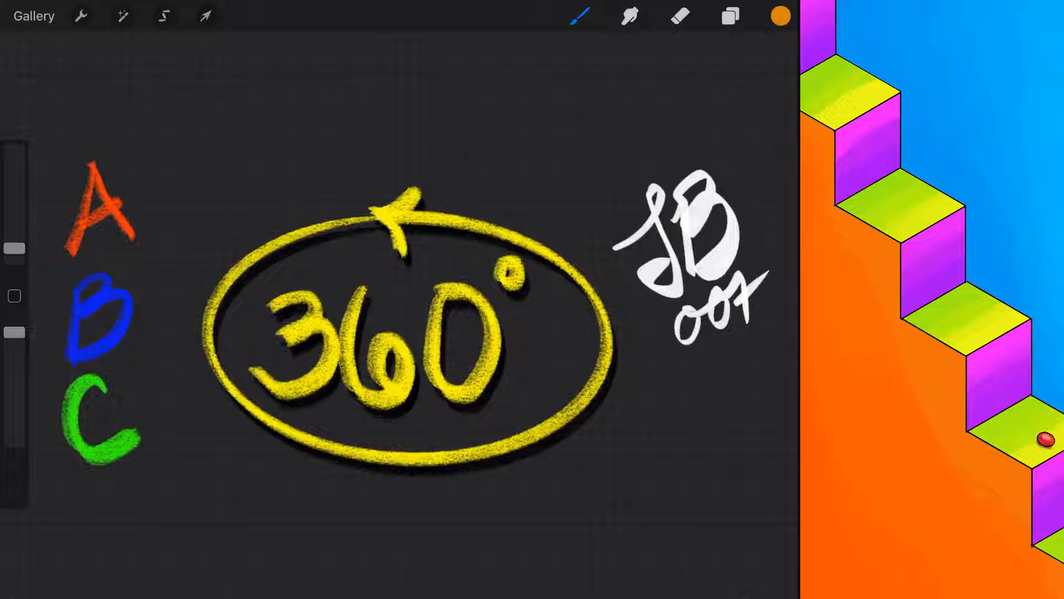
# Step: Switch from the 360° piece to the crocodile-and-cyclist bridge artwork via the gallery
pyautogui.click(730, 16)
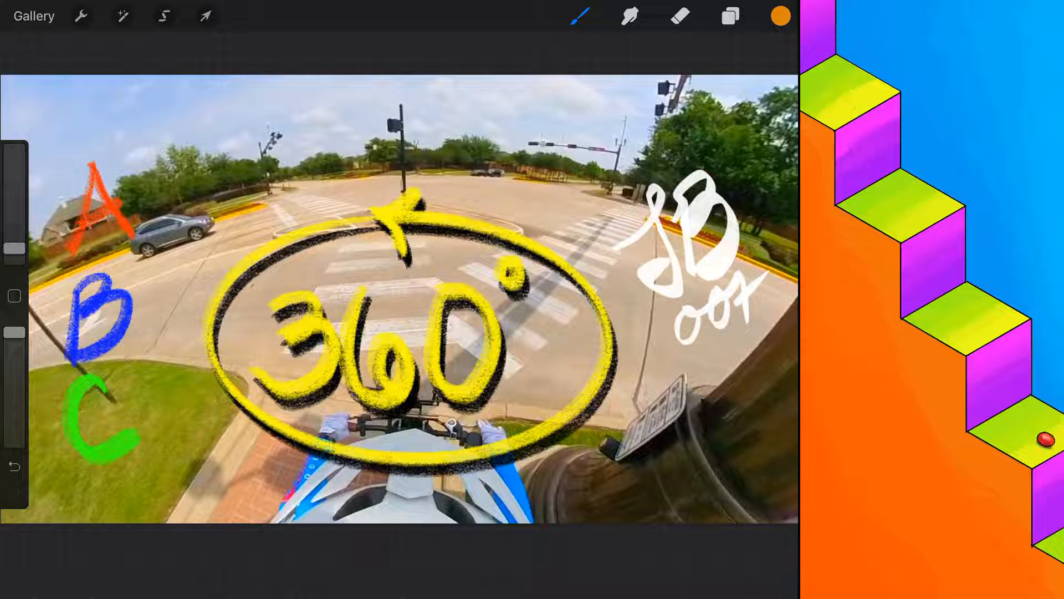
pyautogui.click(35, 15)
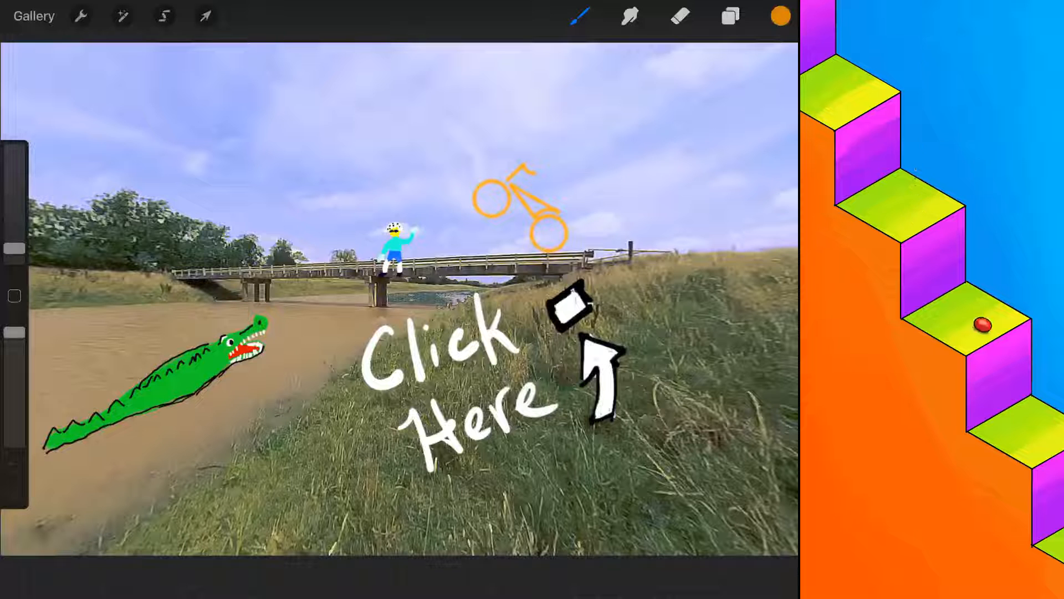
# Step: Add a text box above the bicycle doodle through Actions > Add > Add text
pyautogui.click(80, 16)
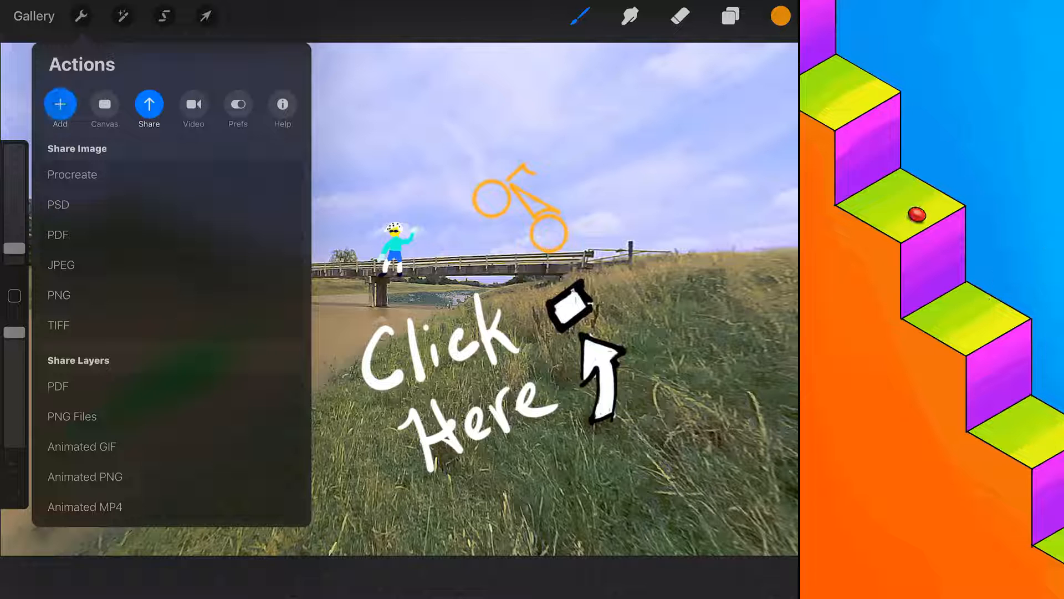
pyautogui.click(60, 104)
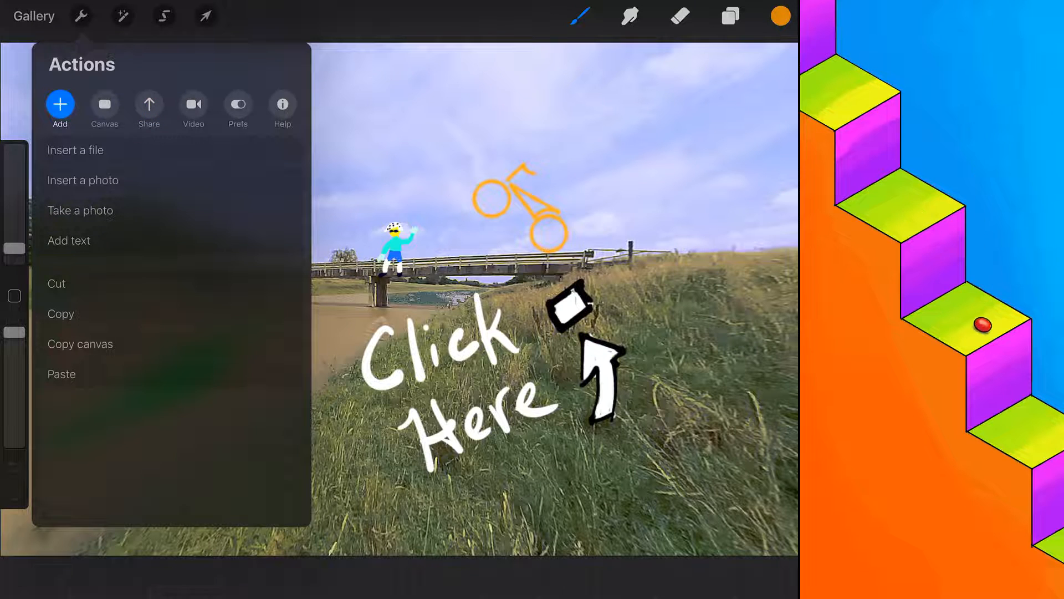
pyautogui.click(69, 241)
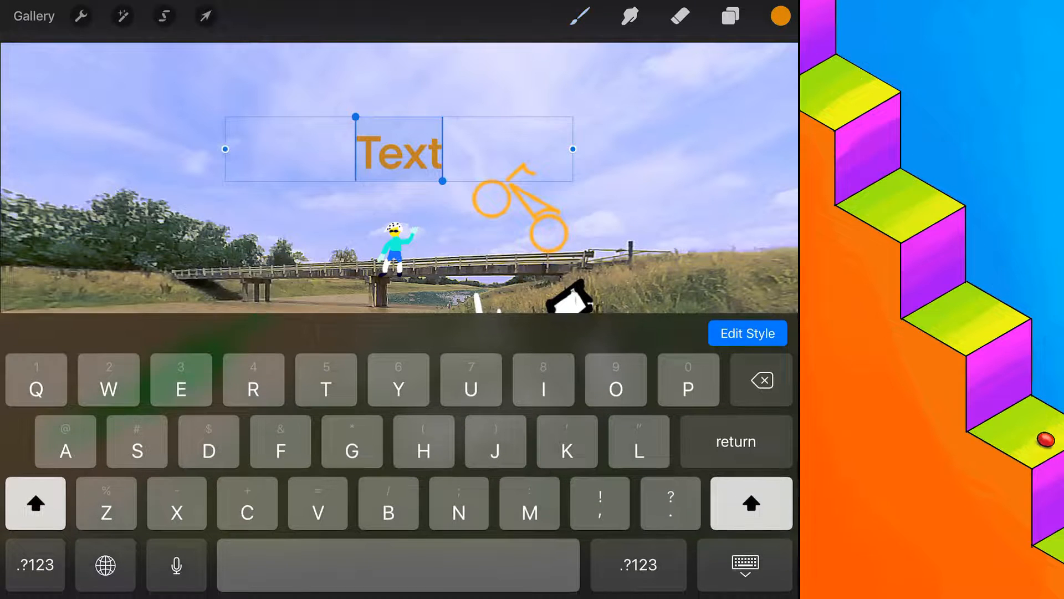
# Step: Restyle the text to Eina 01 SemiBold, toggling underline and all-caps
pyautogui.click(748, 332)
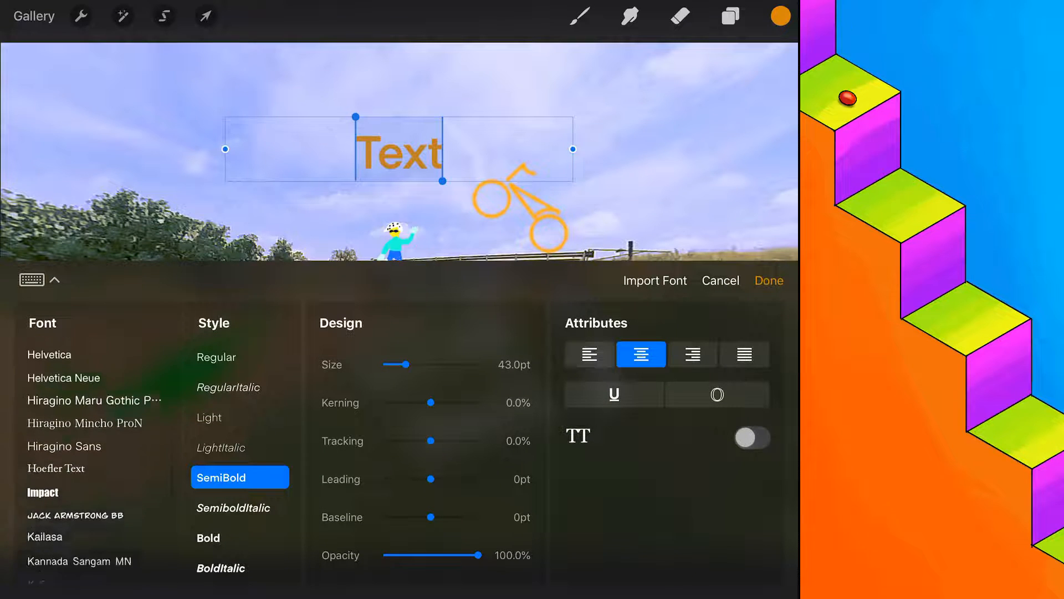
pyautogui.scroll(-3)
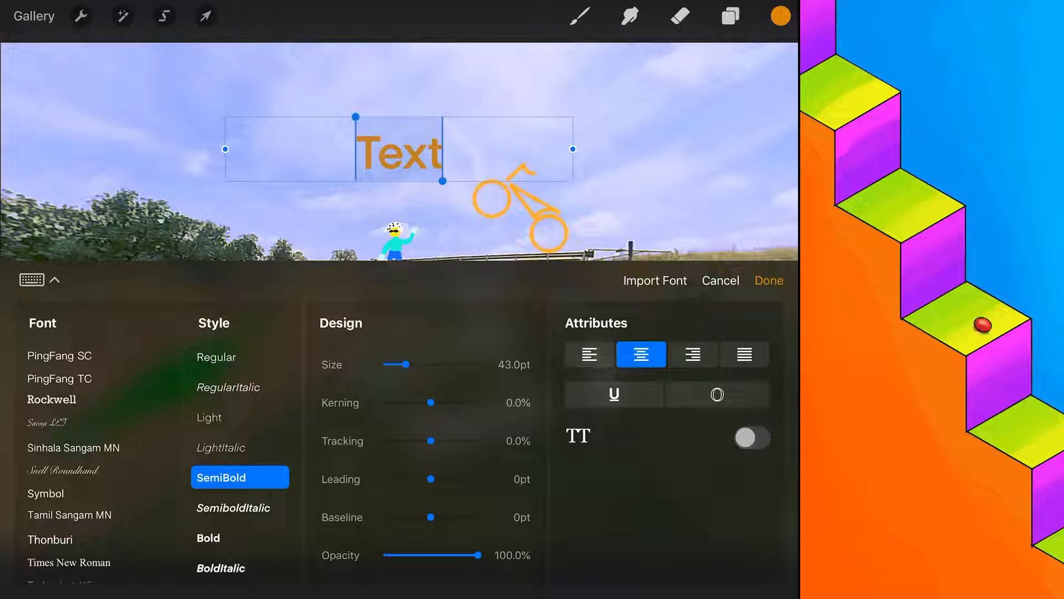
pyautogui.scroll(-3)
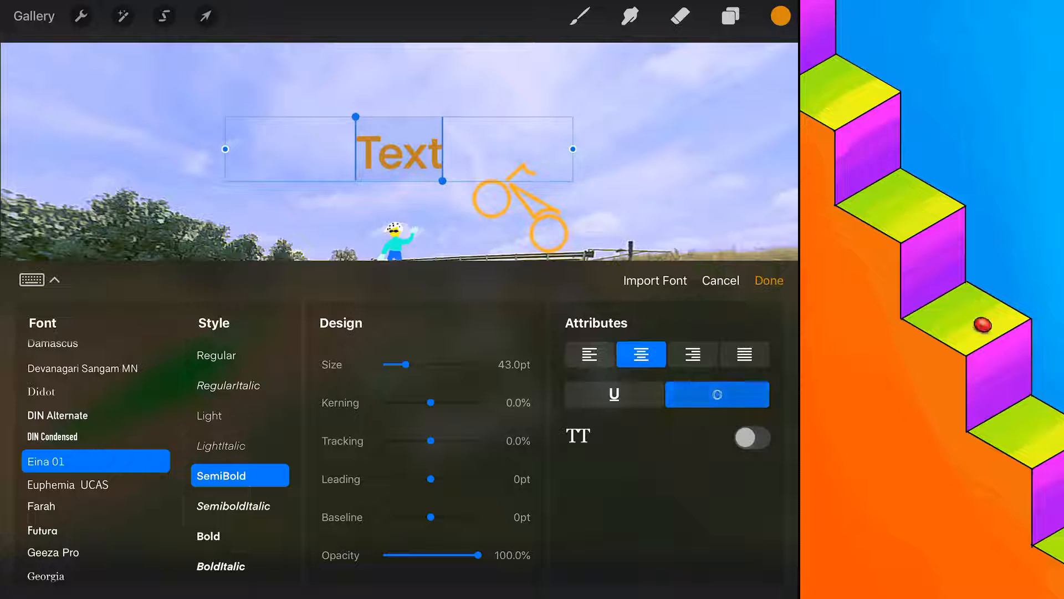
pyautogui.click(615, 394)
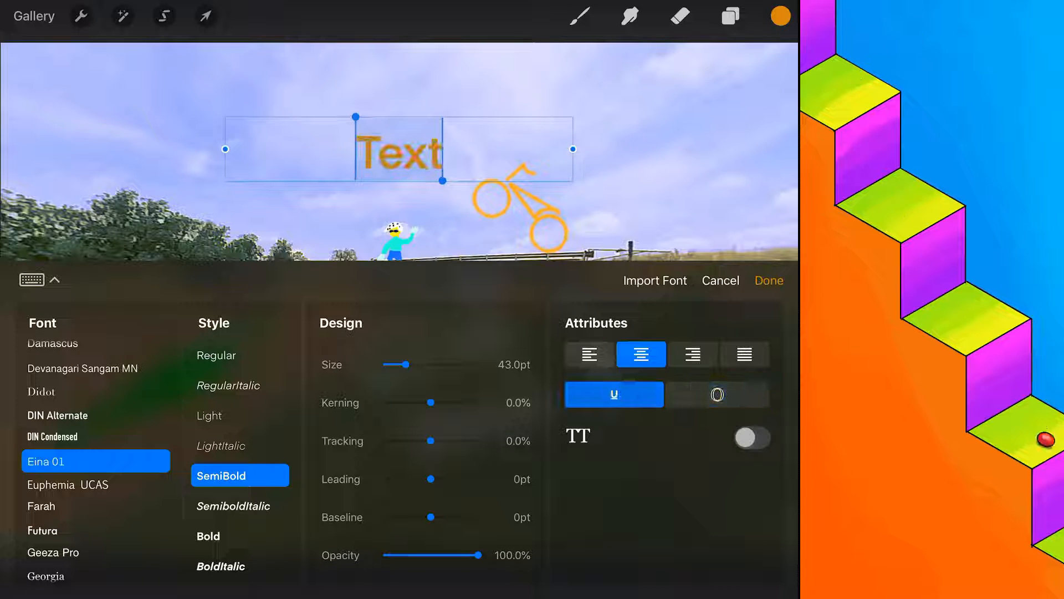
pyautogui.click(614, 394)
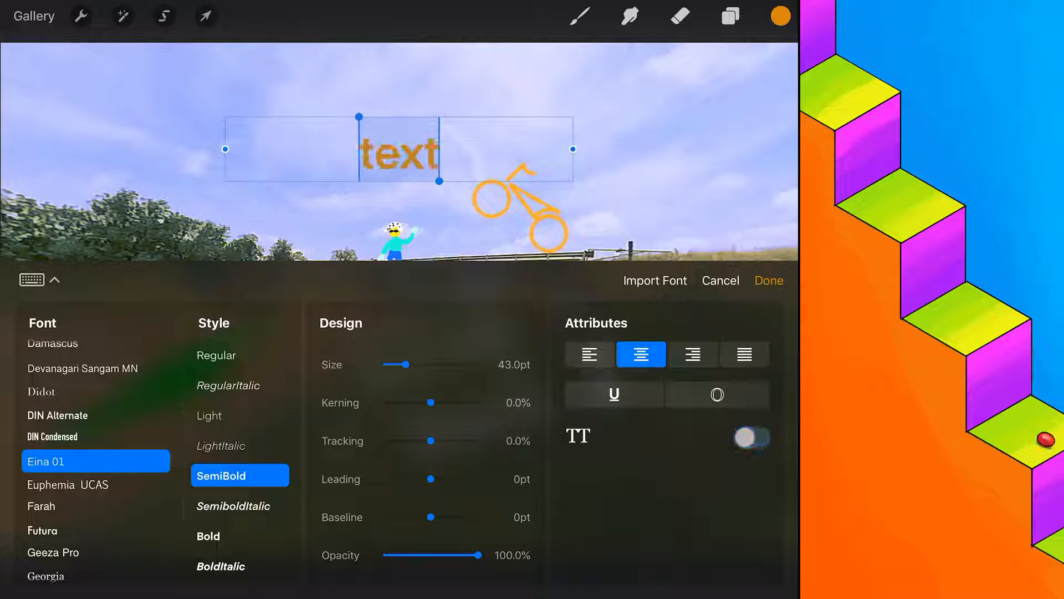
pyautogui.click(751, 438)
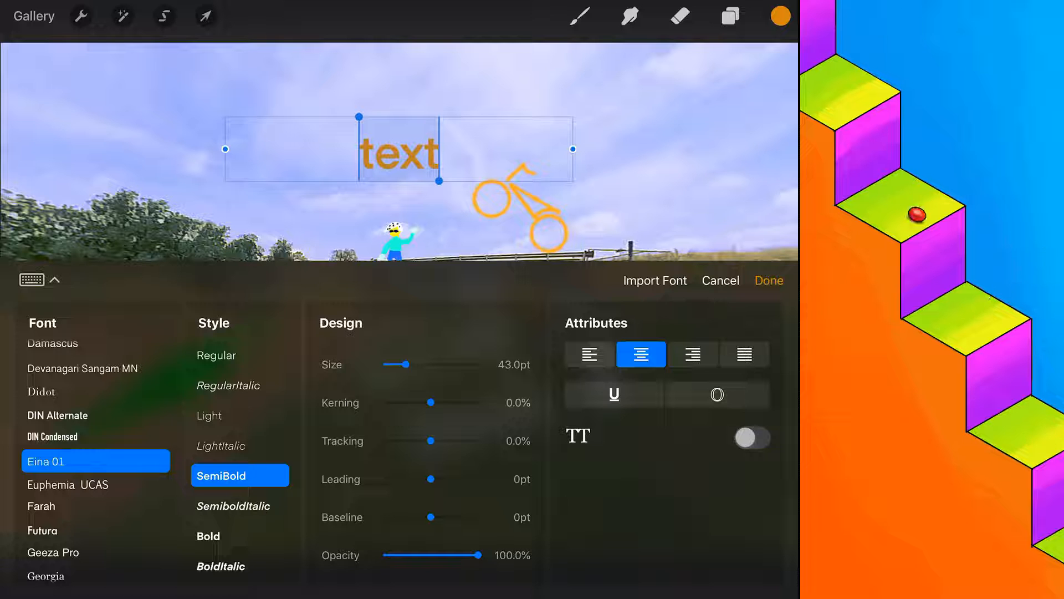
# Step: Delete the added text without rasterizing, then exit text editing and close Layers
pyautogui.click(769, 281)
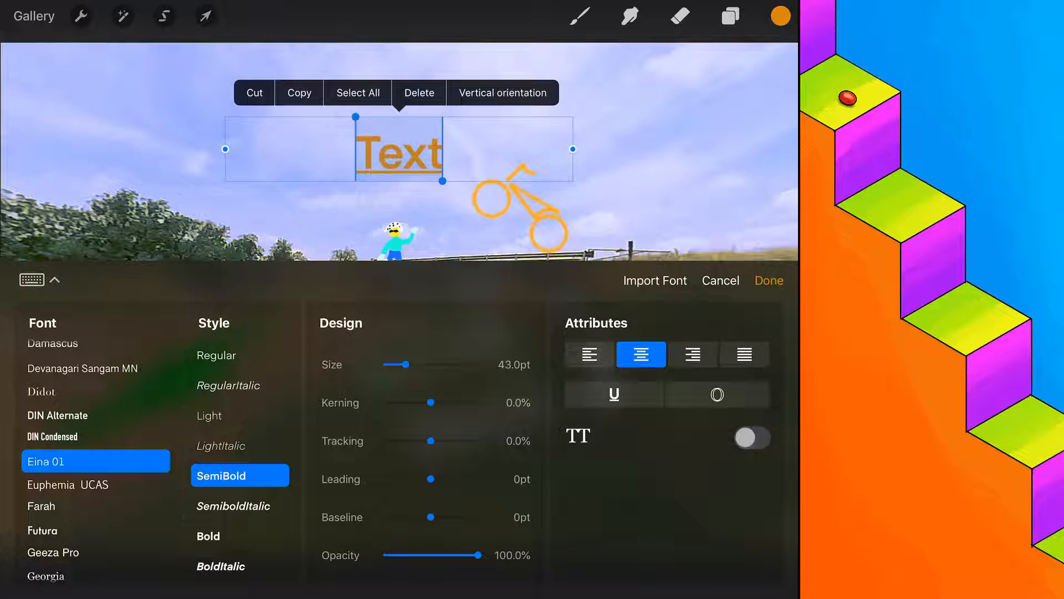
pyautogui.click(614, 394)
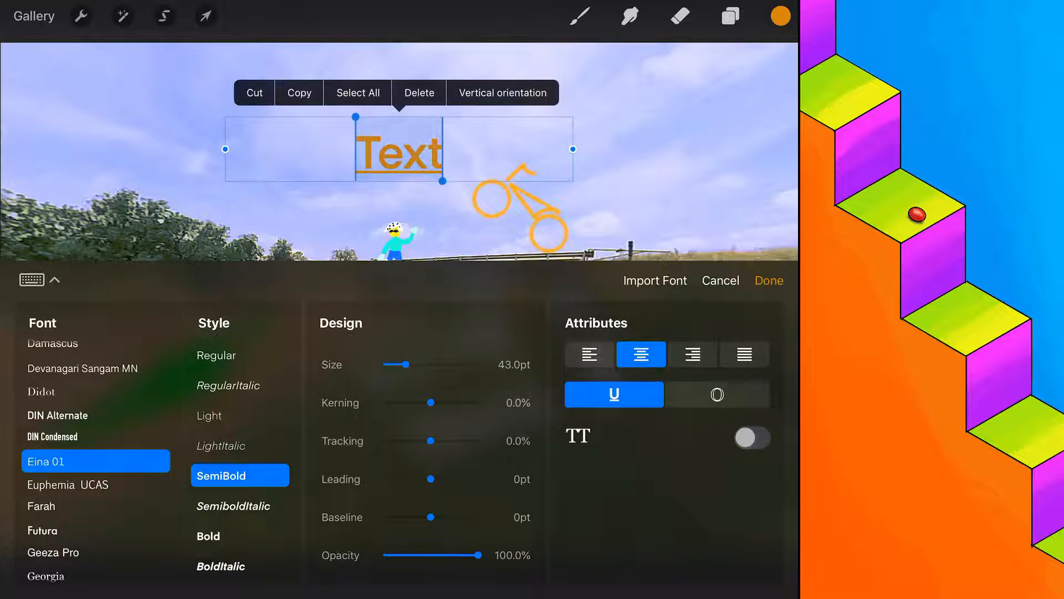
pyautogui.click(420, 92)
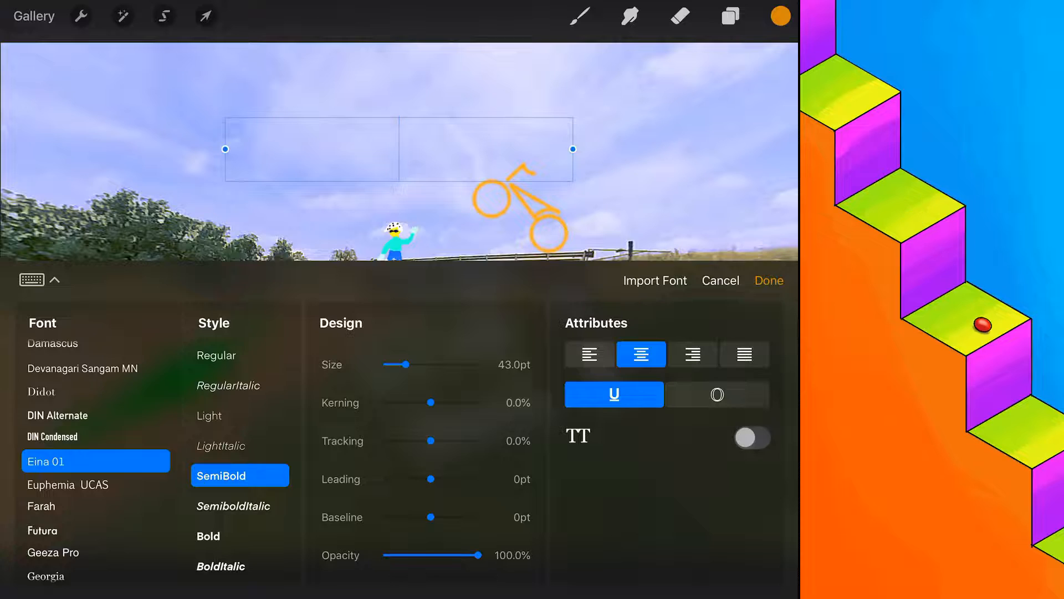
pyautogui.click(402, 150)
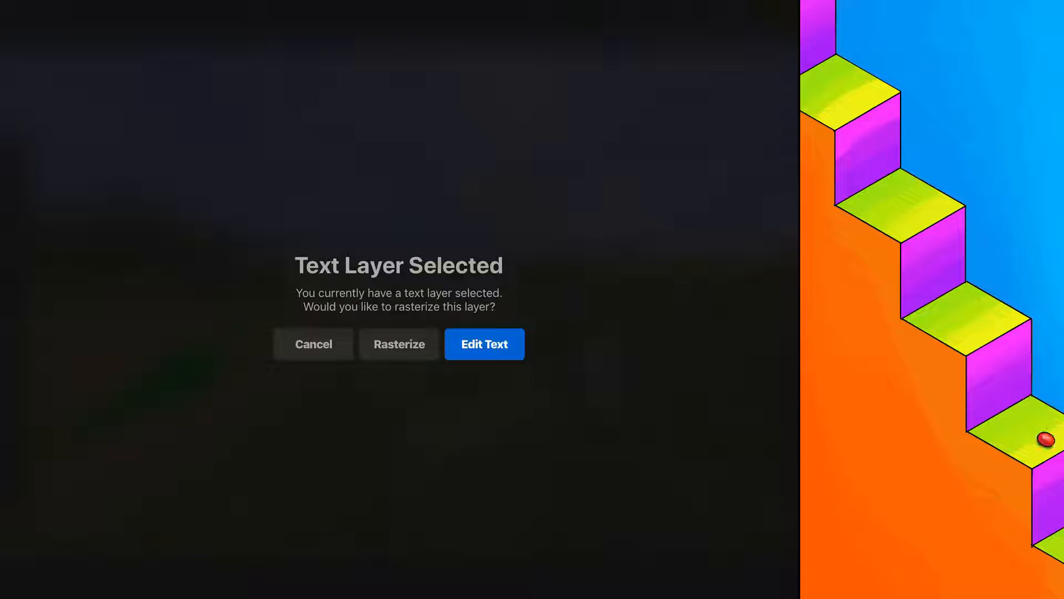
pyautogui.click(484, 344)
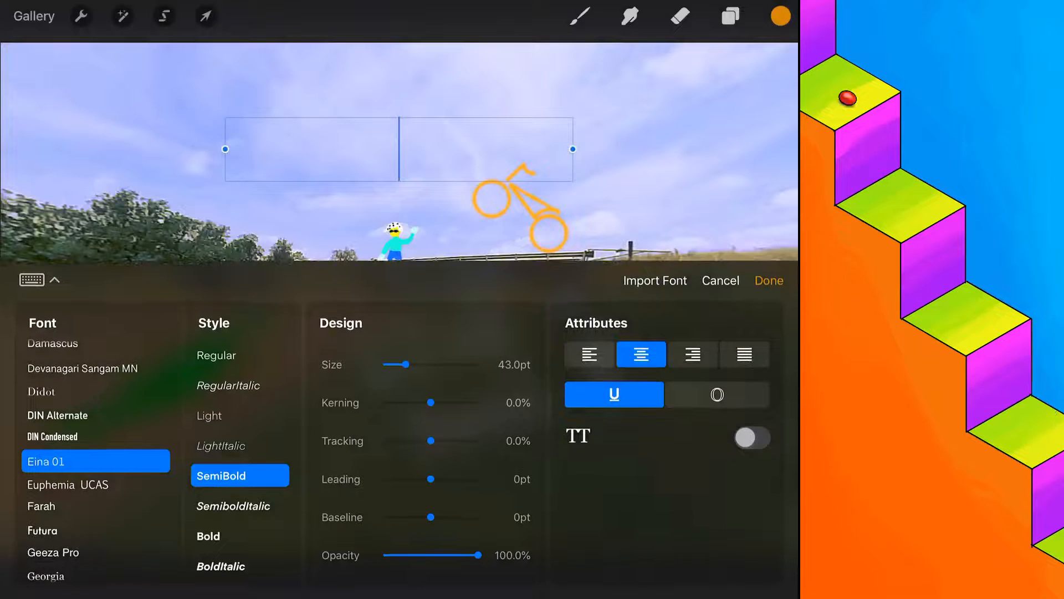
pyautogui.click(728, 16)
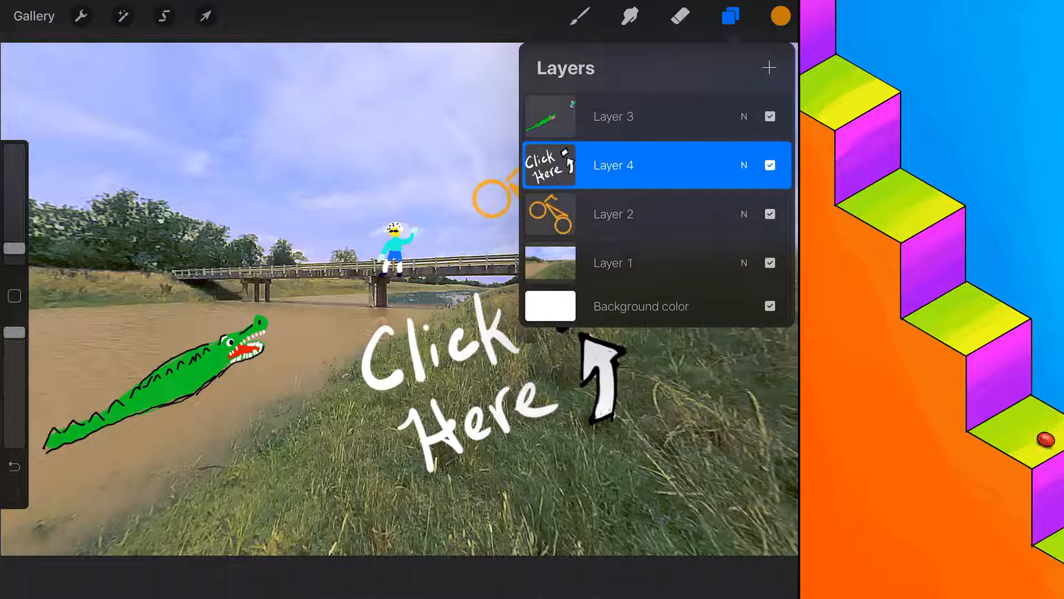
pyautogui.click(729, 17)
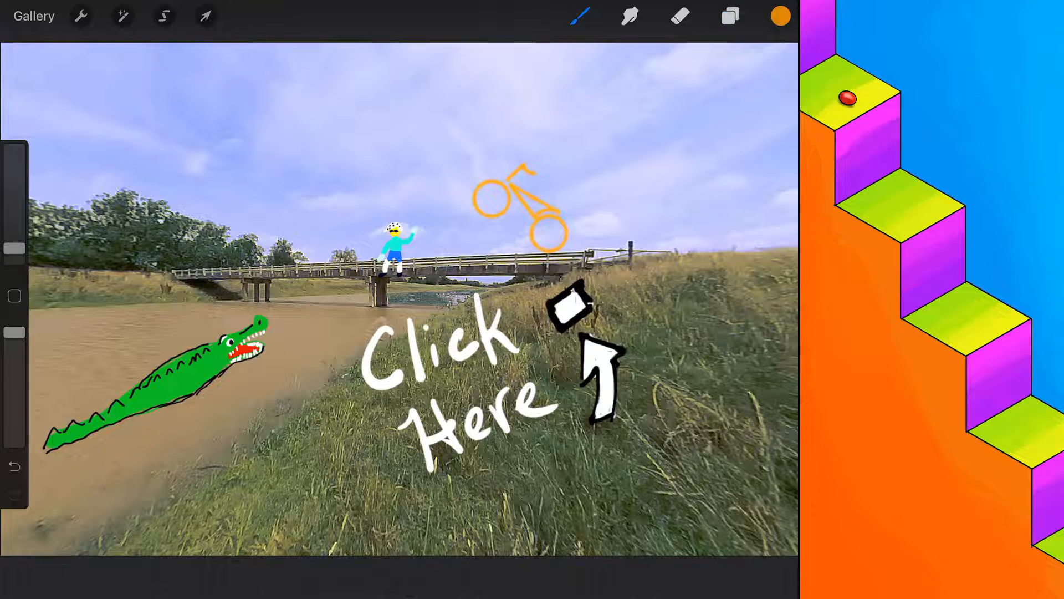
# Step: Return to the gallery and open the Stack collection with the flower, mandala and staircase
pyautogui.click(35, 15)
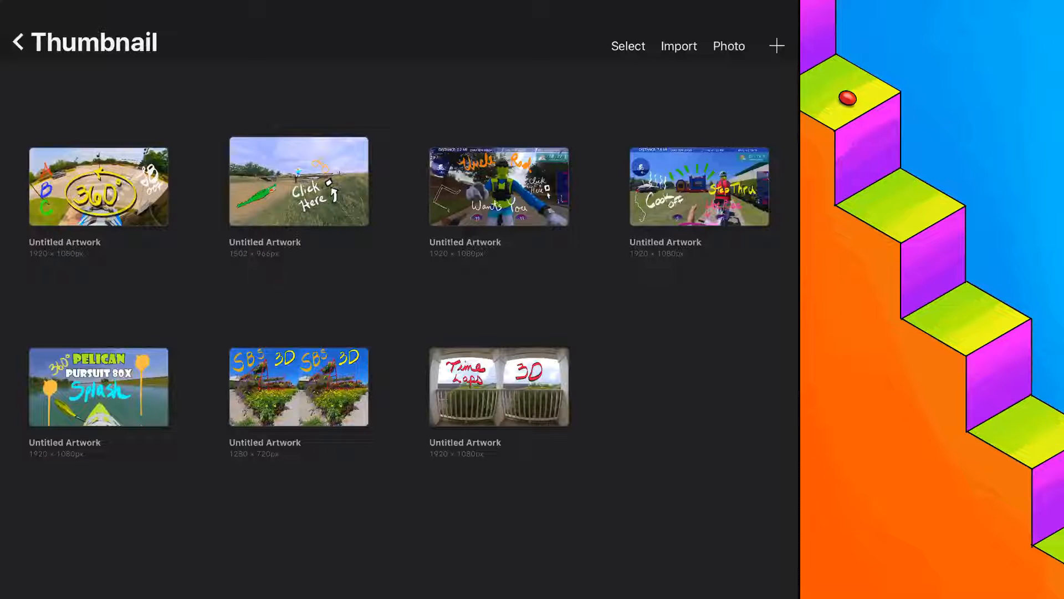
pyautogui.click(21, 41)
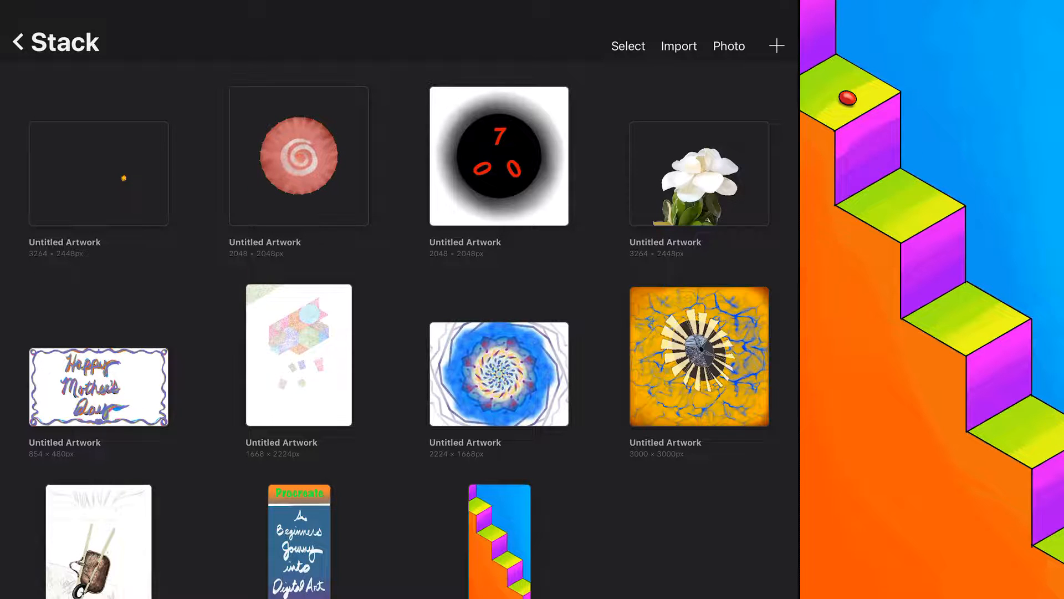
pyautogui.click(699, 172)
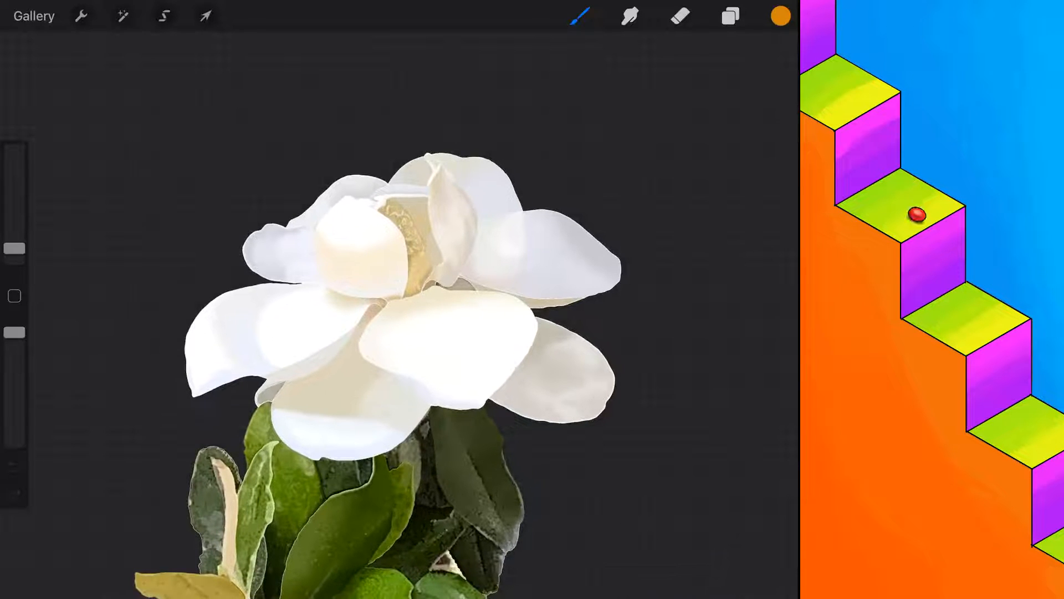
pyautogui.click(731, 15)
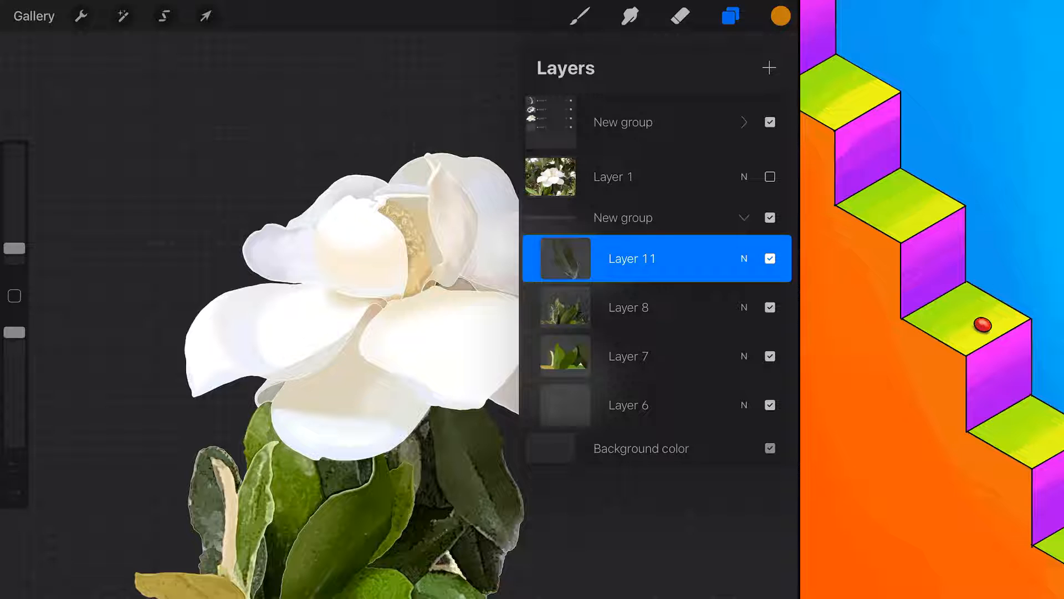
pyautogui.click(730, 16)
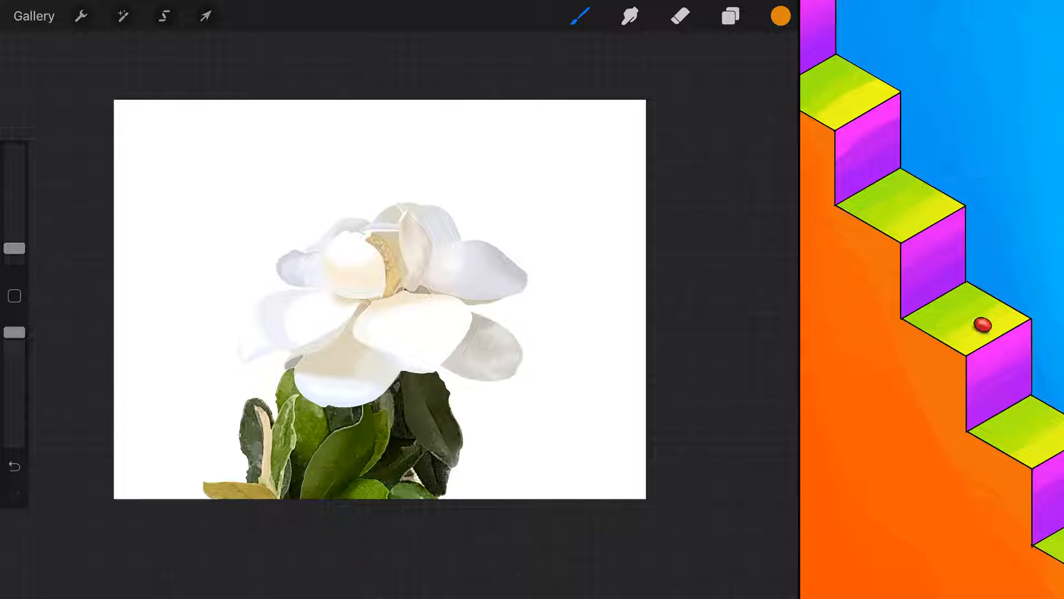
pyautogui.click(729, 16)
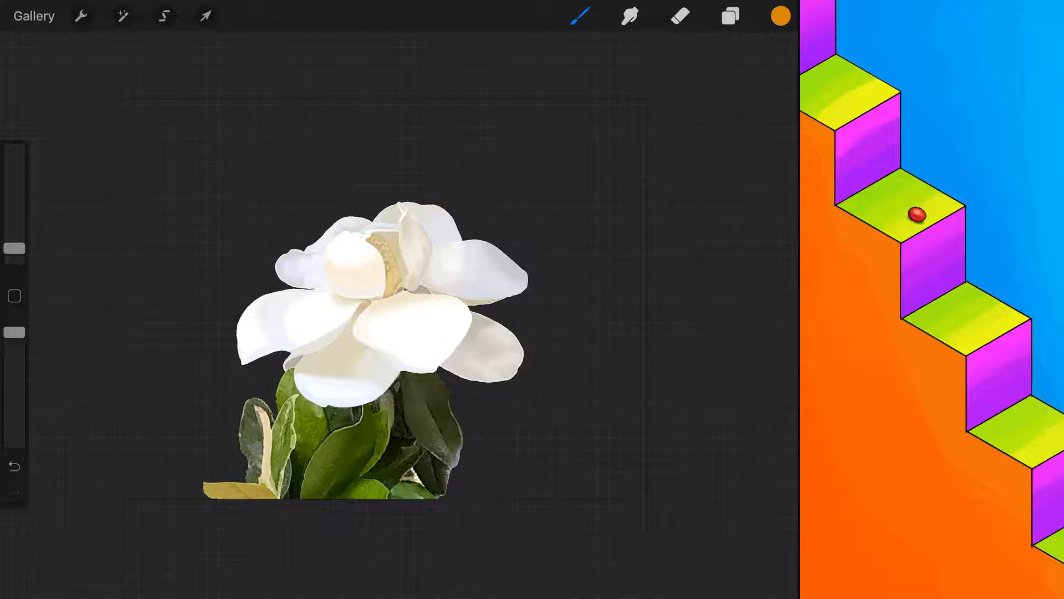
# Step: Leave the magnolia painting, view the isometric hexagon grid, then go back to Stack
pyautogui.click(33, 14)
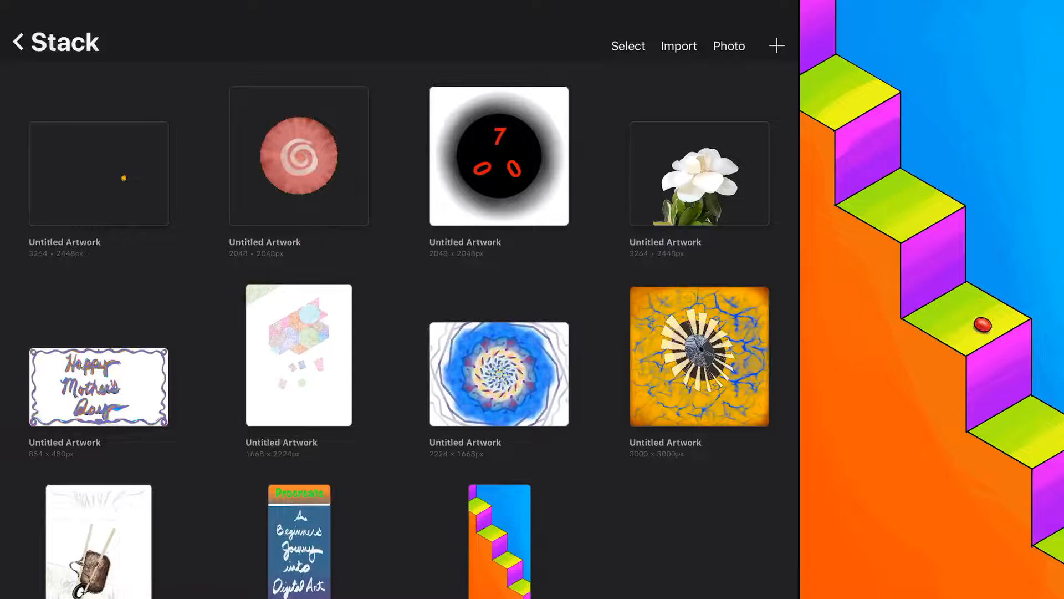
pyautogui.click(298, 354)
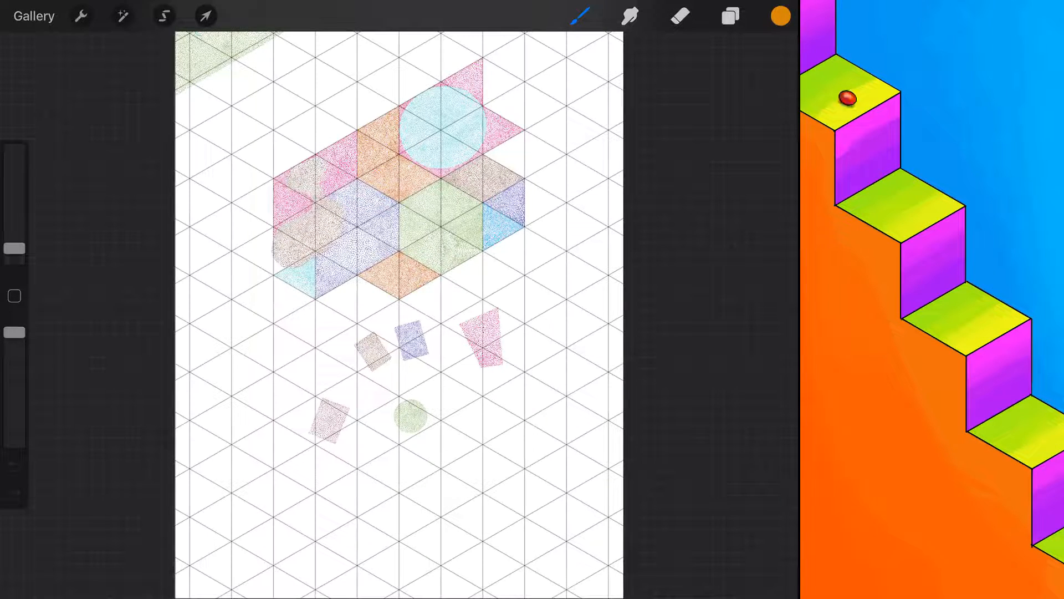
pyautogui.click(34, 15)
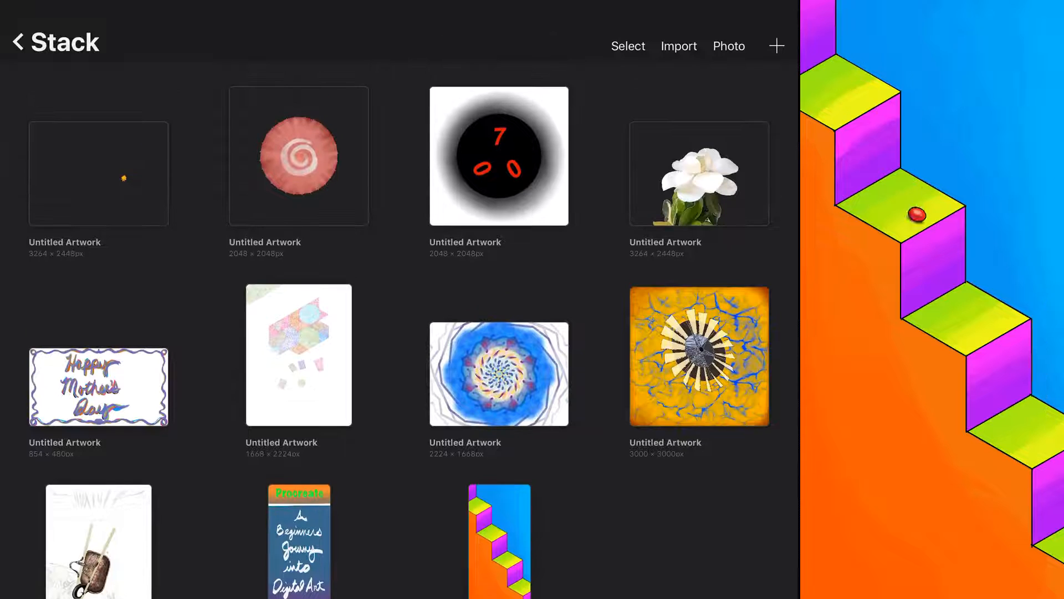
# Step: Open the yellow flower centre artwork and switch on its white background colour
pyautogui.click(98, 173)
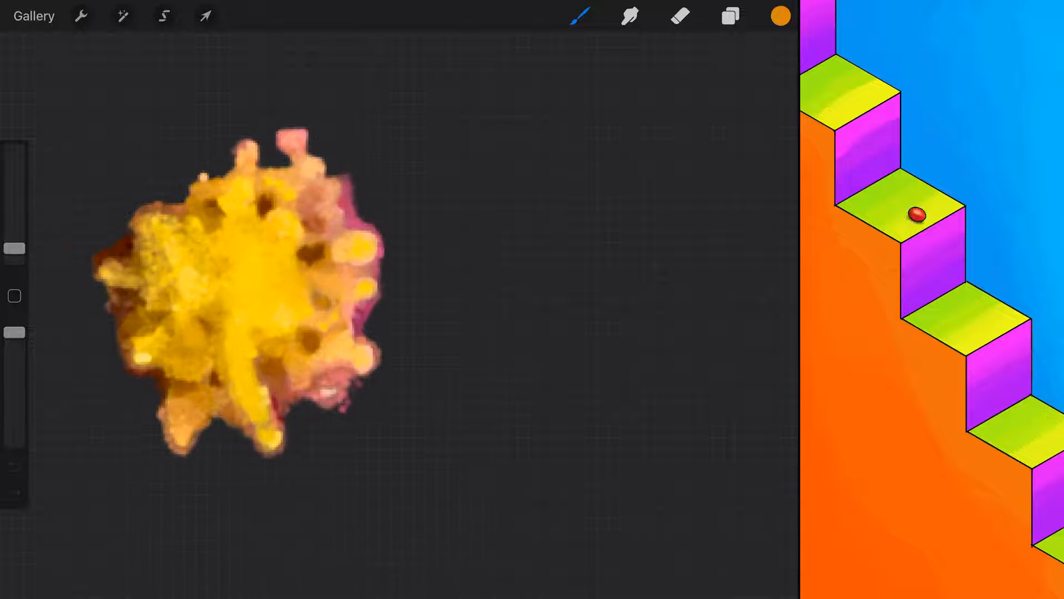
pyautogui.click(730, 15)
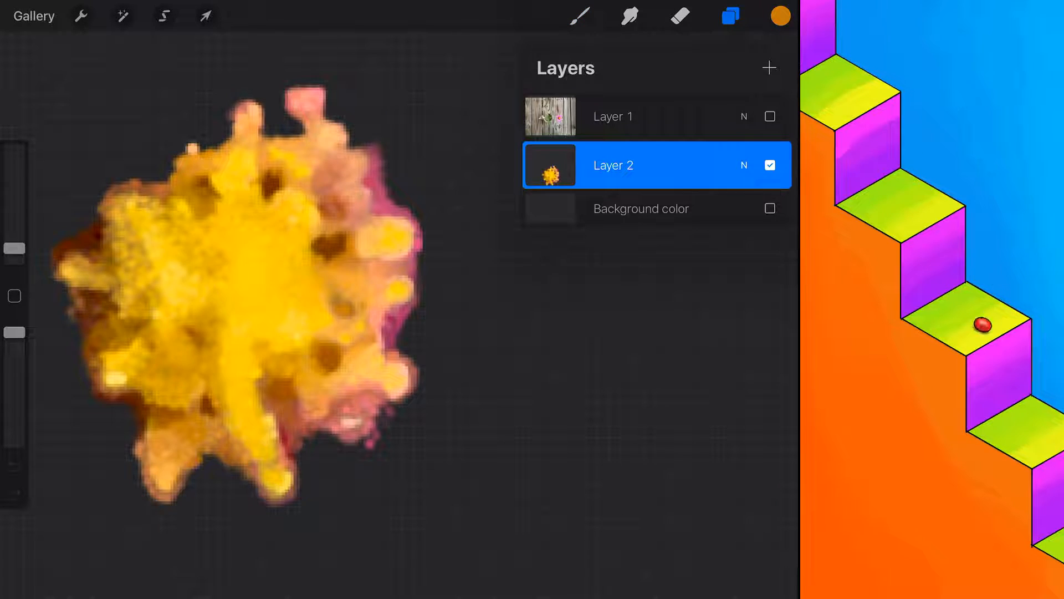
pyautogui.click(770, 208)
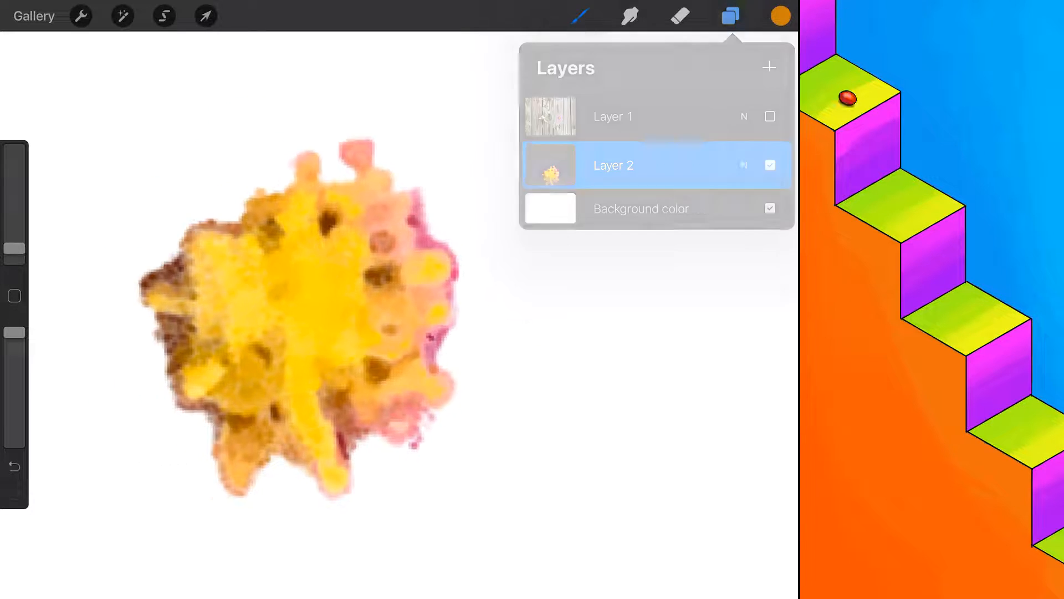
pyautogui.click(728, 16)
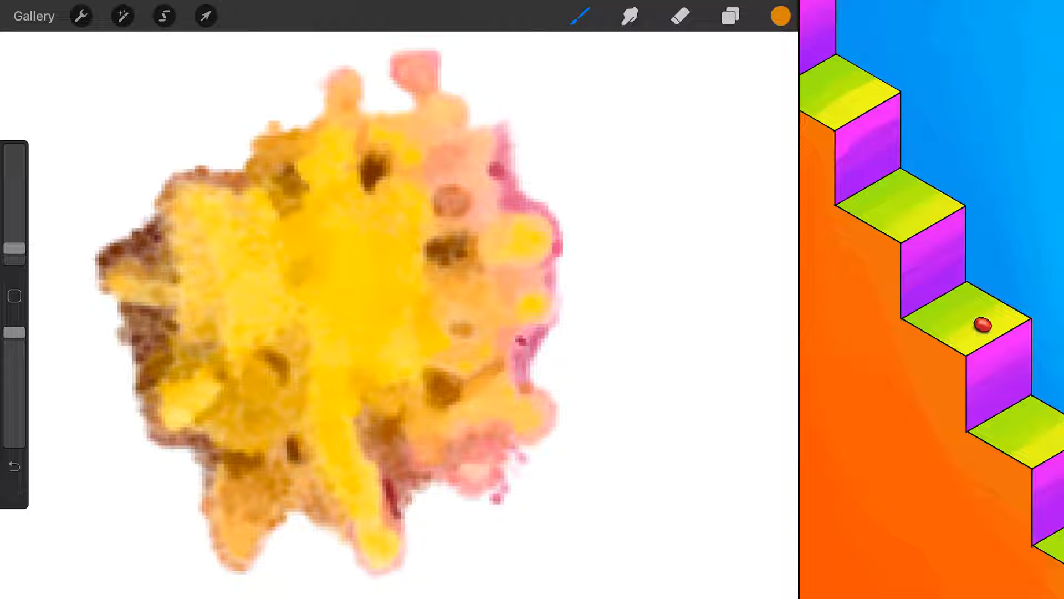
pyautogui.click(728, 15)
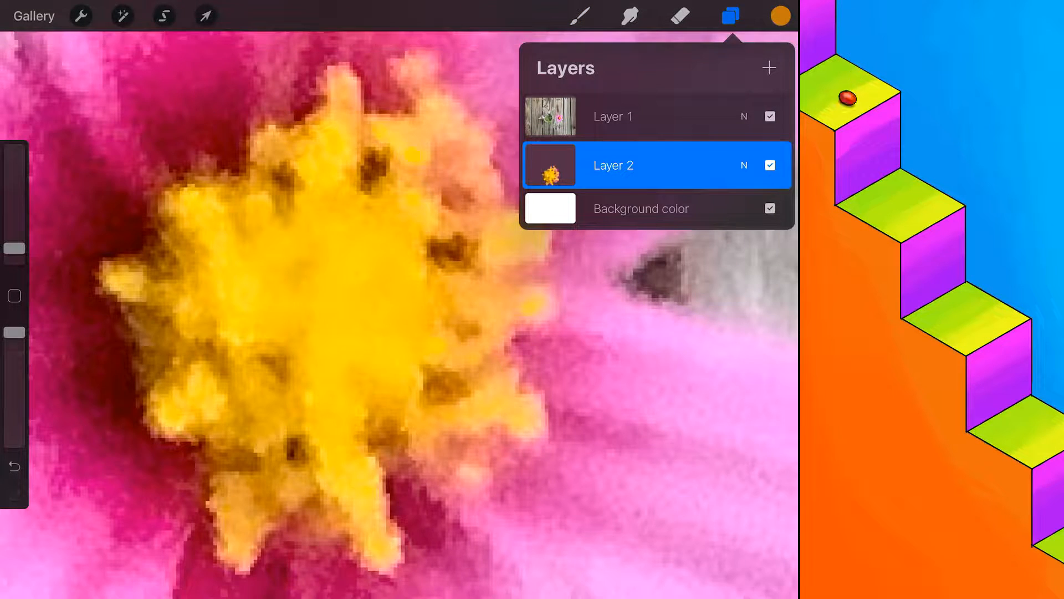
pyautogui.click(731, 15)
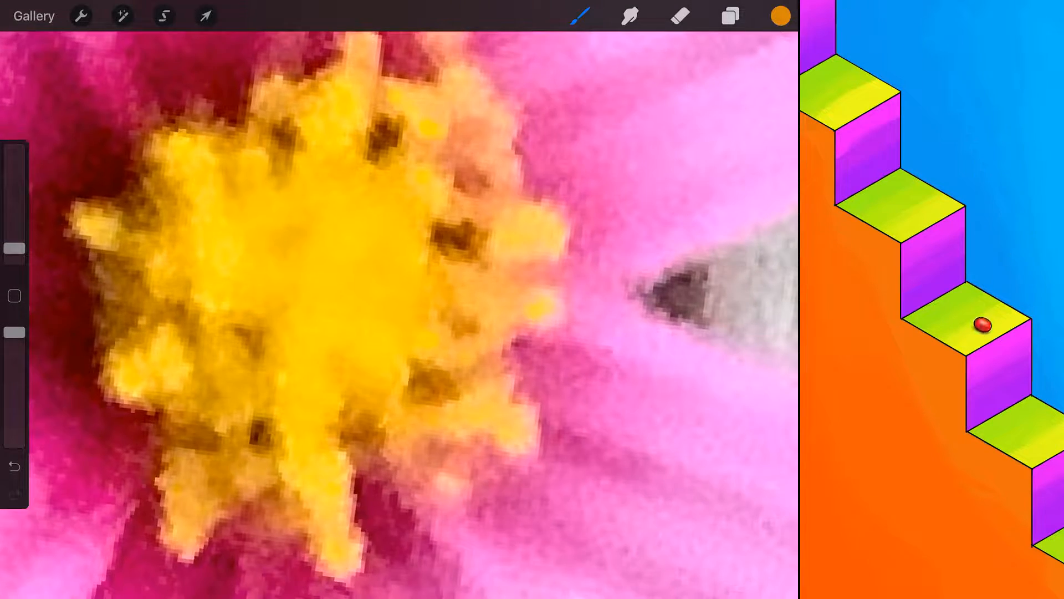
pyautogui.click(730, 15)
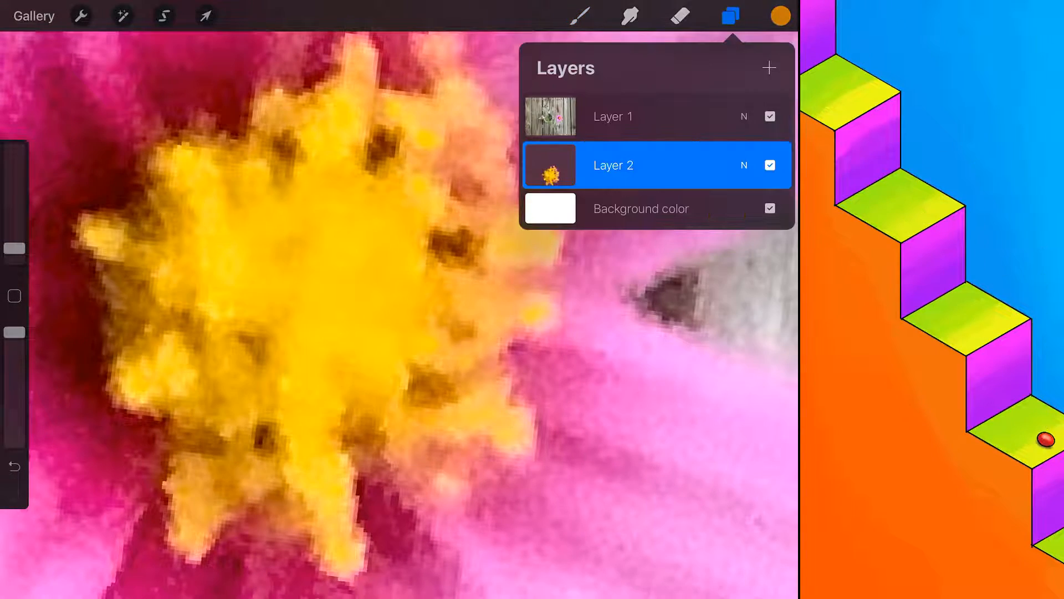
pyautogui.click(770, 117)
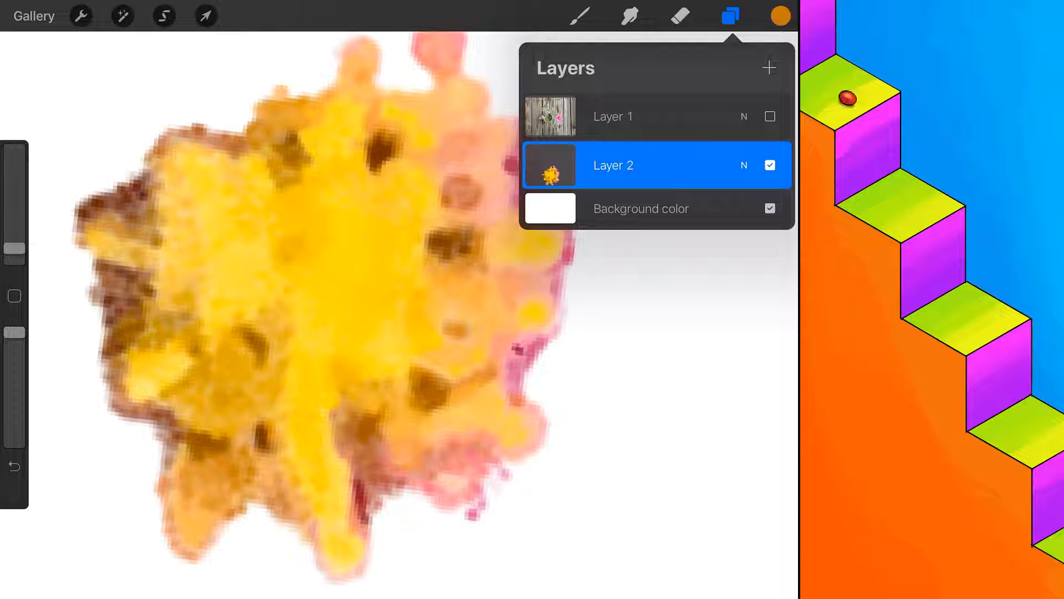
pyautogui.click(730, 15)
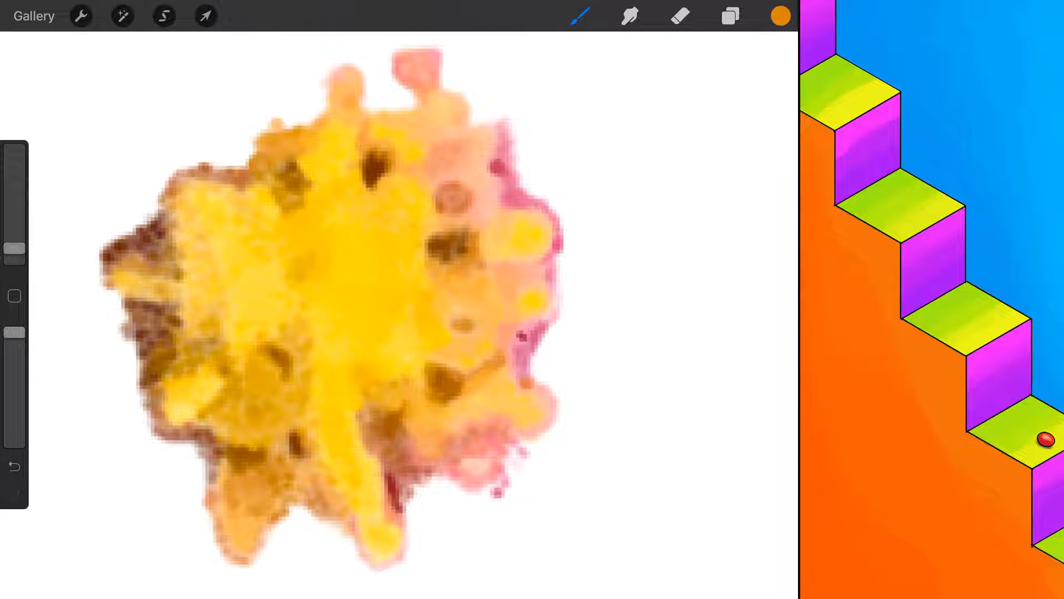
# Step: Uncheck the Layer 1 reference photo and the background colour in Layers
pyautogui.click(728, 15)
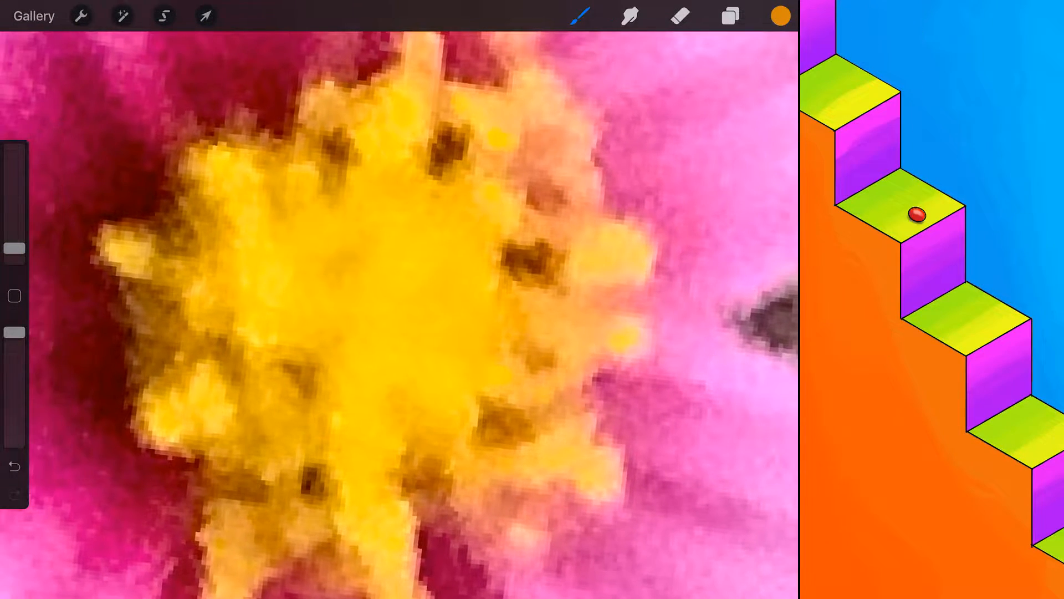
pyautogui.click(728, 15)
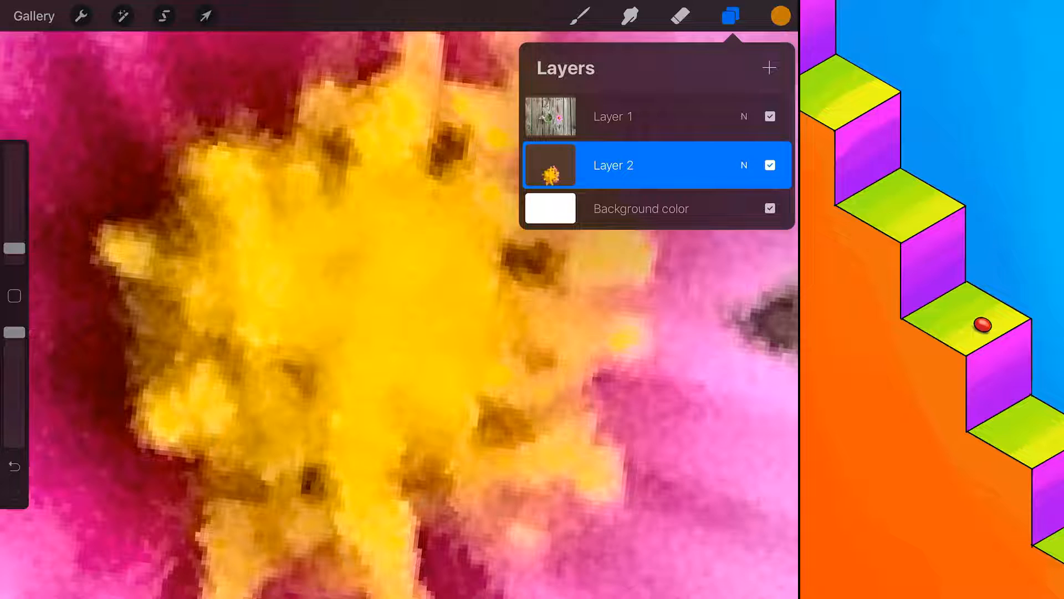
pyautogui.click(769, 116)
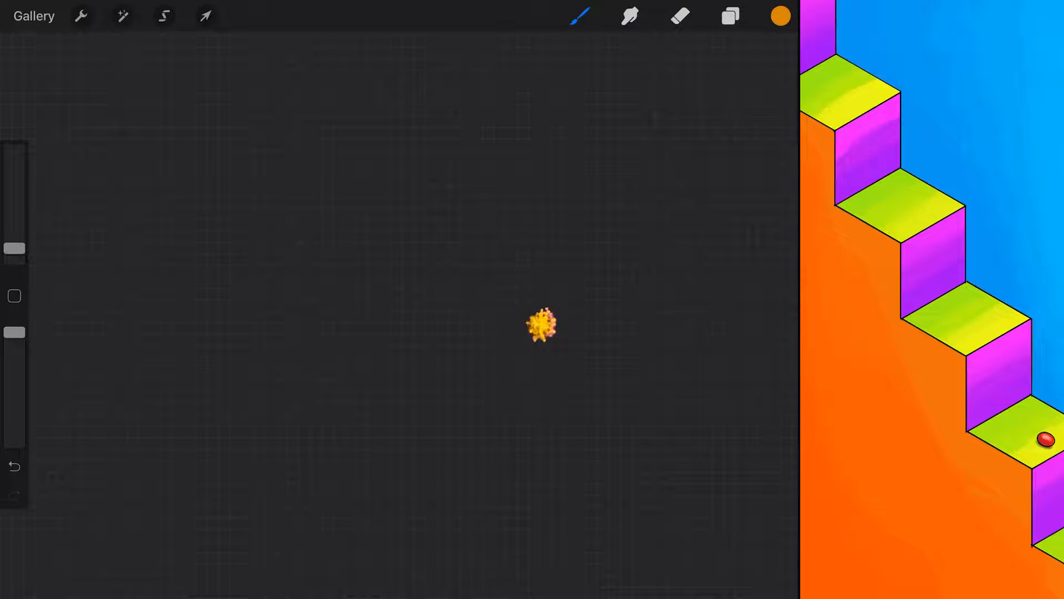
# Step: Close the flower artwork, reopen it from Stack, then return to the gallery
pyautogui.click(34, 15)
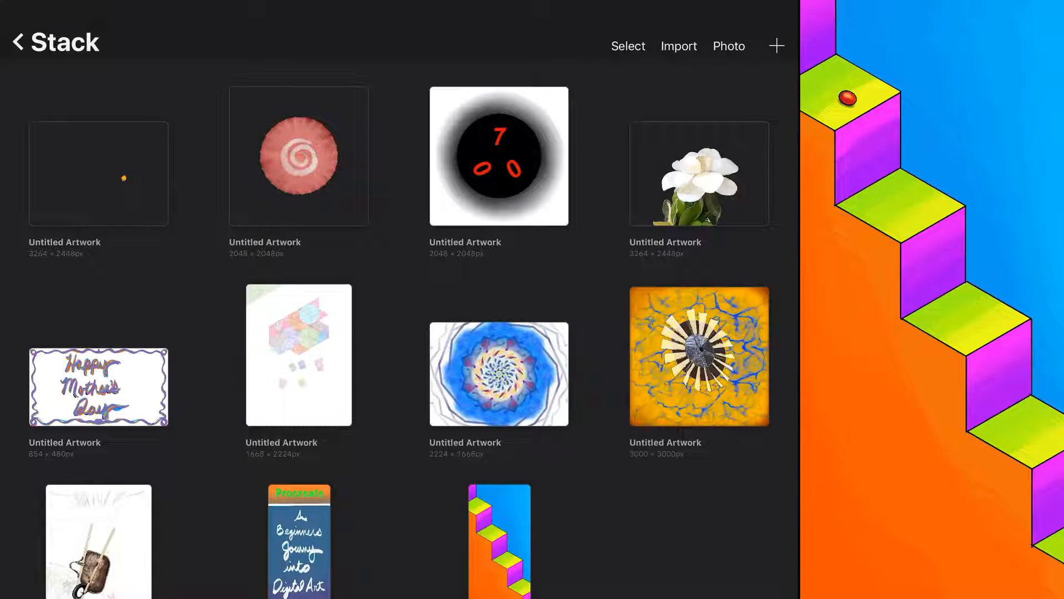
pyautogui.click(19, 42)
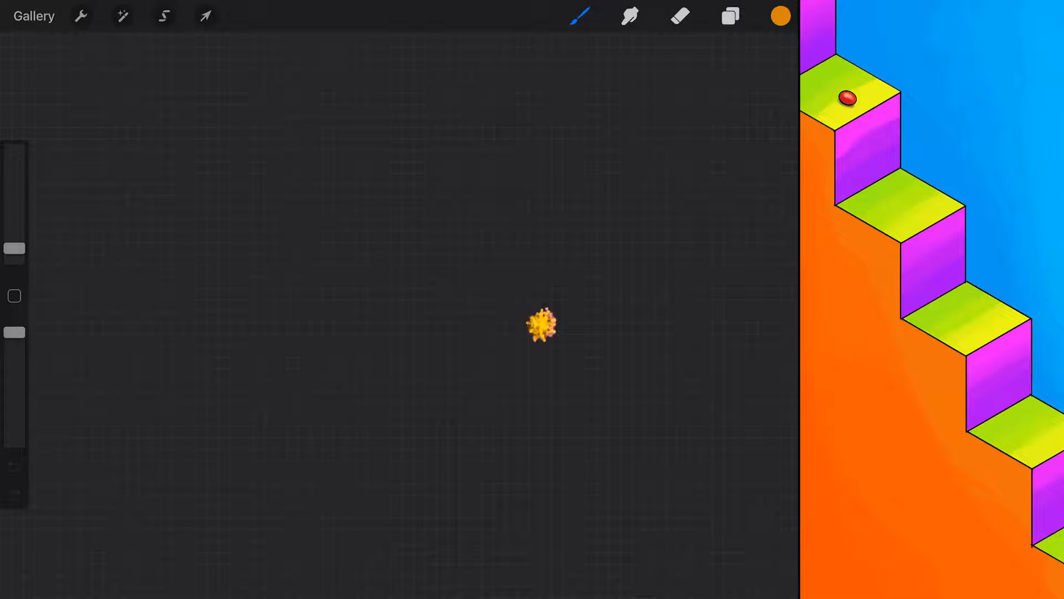
pyautogui.click(35, 15)
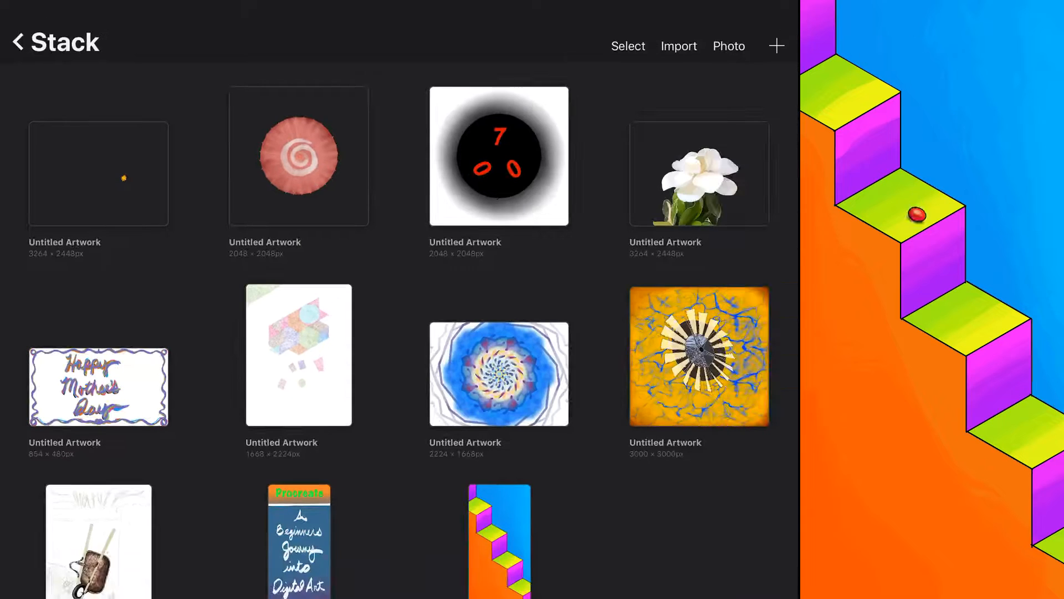